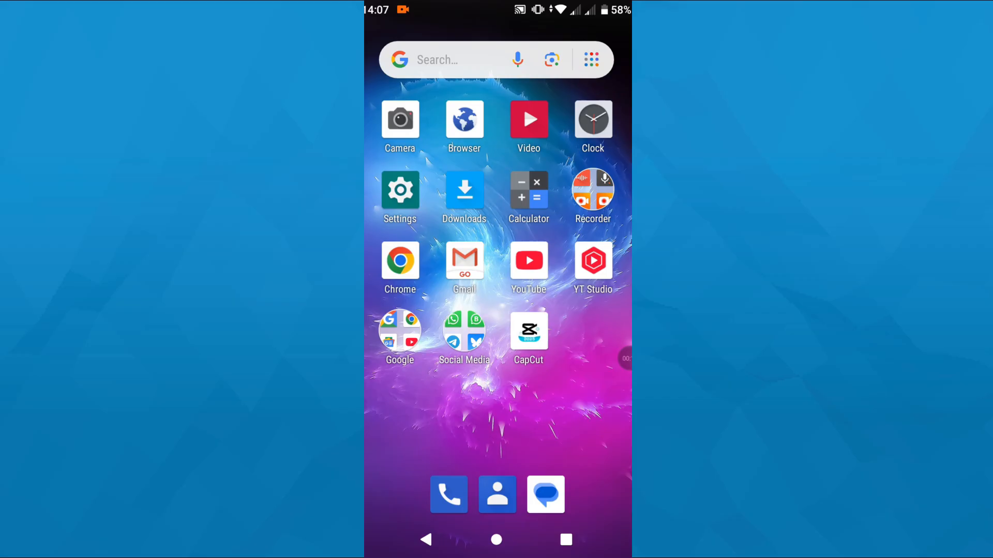
- Launch the Settings app from the home screen
click(399, 189)
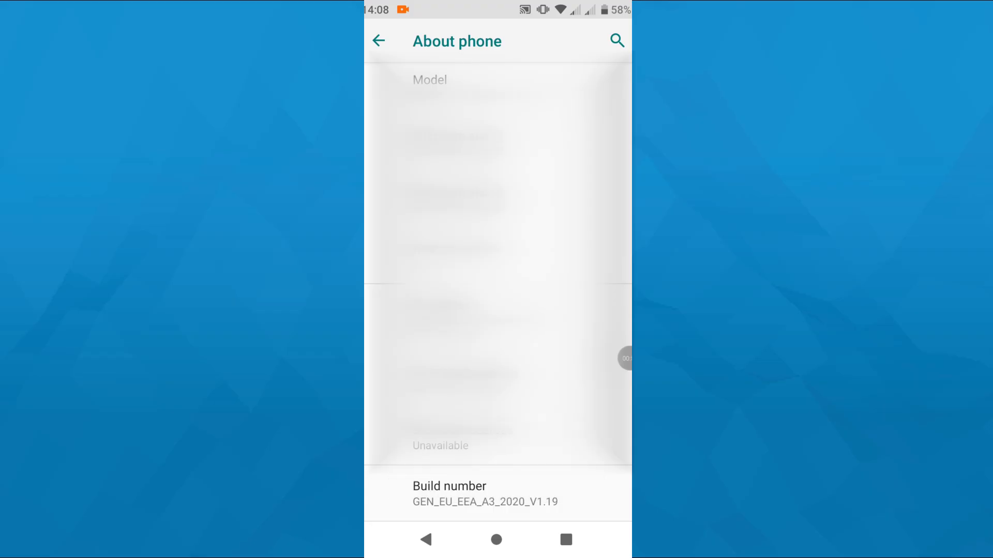
- Go back to System, enter Developer options and select the Running services entry
click(378, 40)
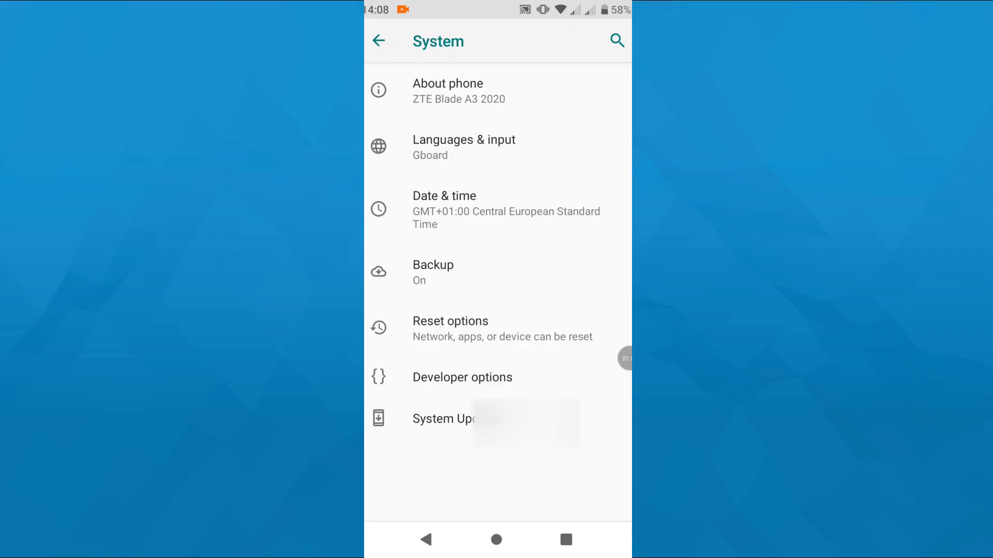
click(463, 377)
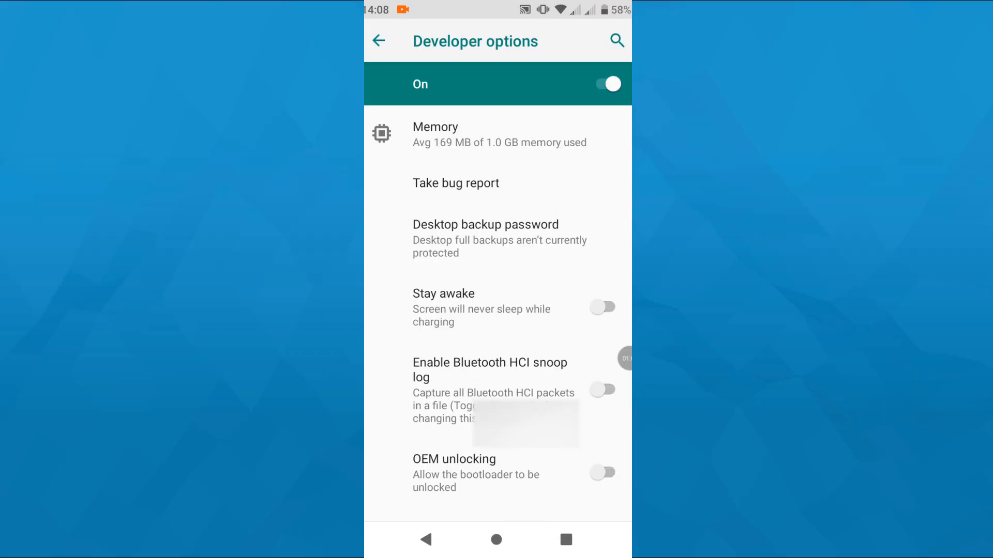
scroll(down, 3)
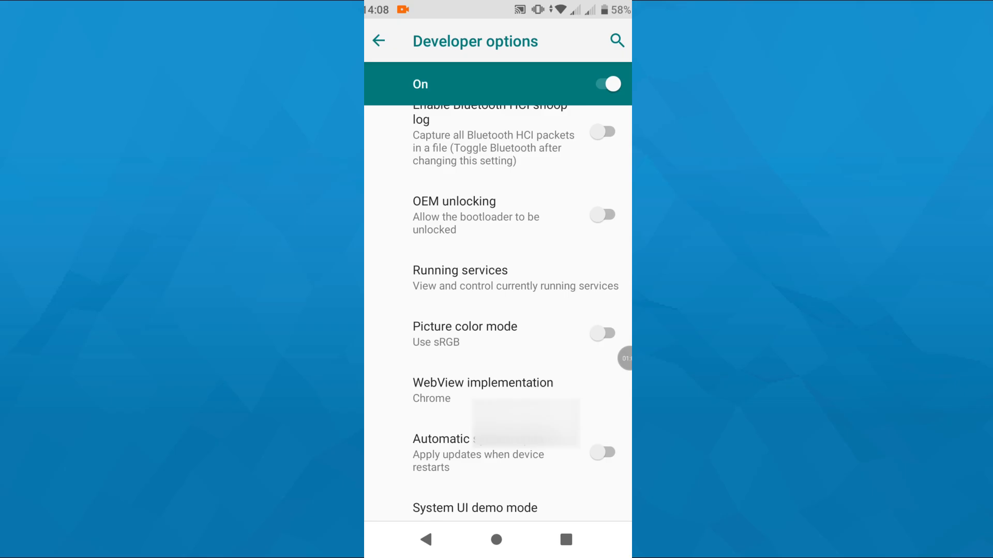
click(459, 277)
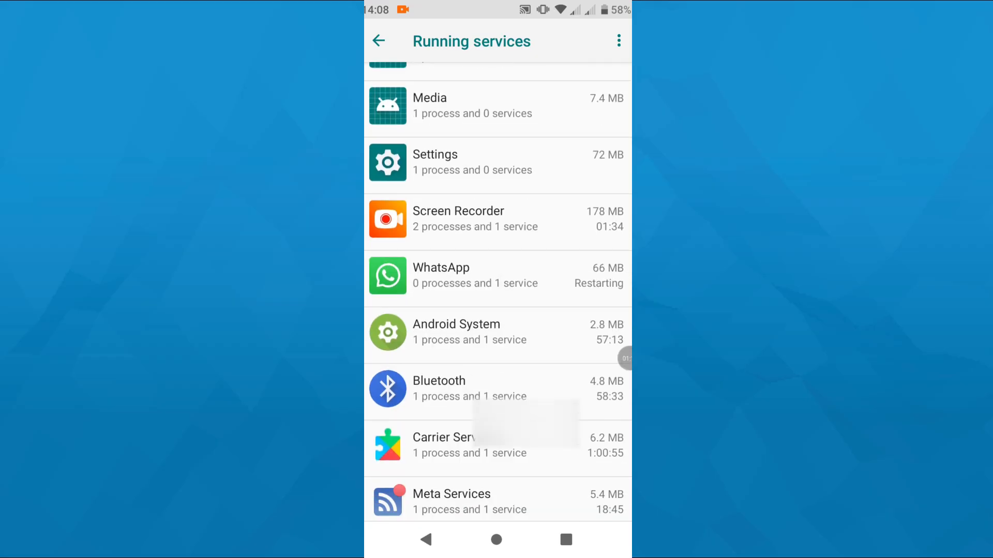
- Scroll through the App RAM usage list of background apps on the Running services page
scroll(down, 3)
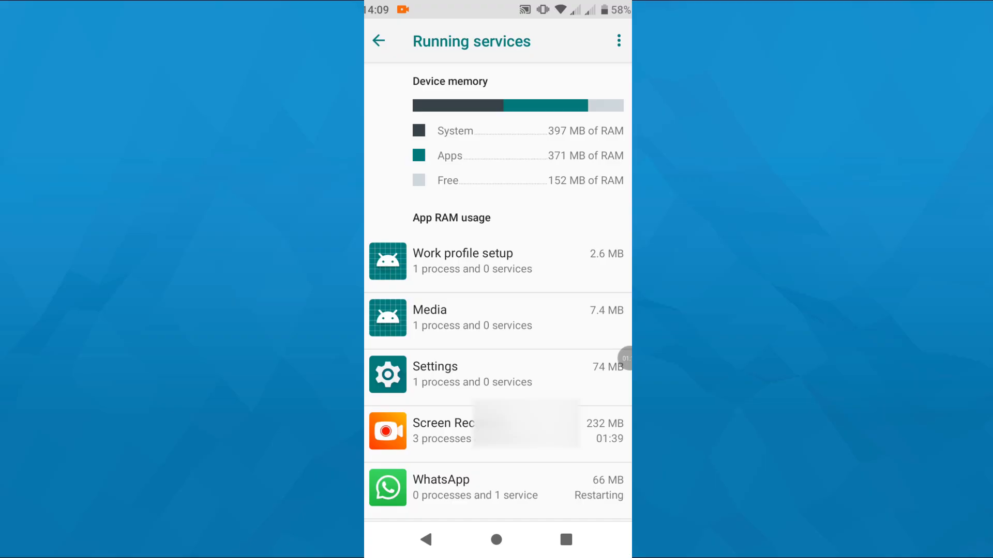
scroll(down, 3)
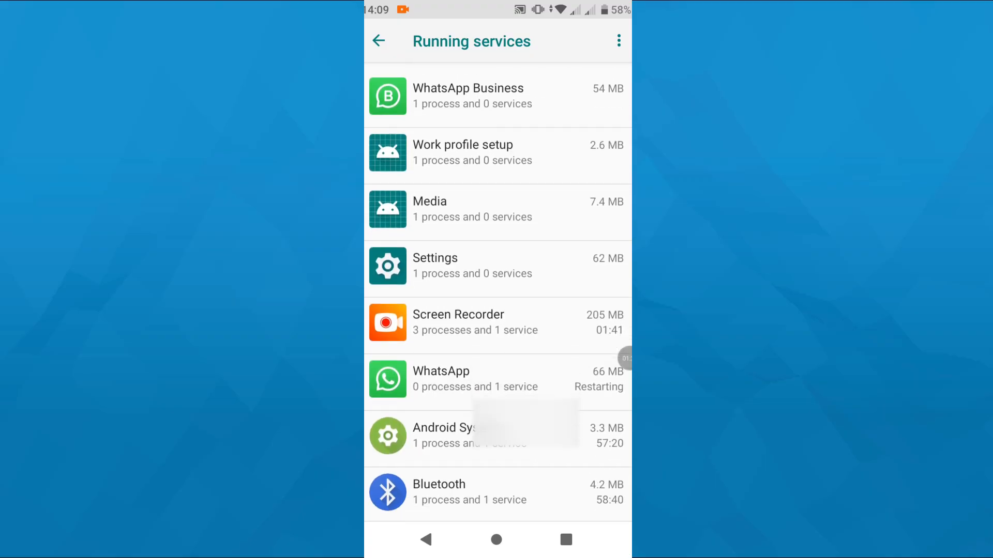
scroll(down, 3)
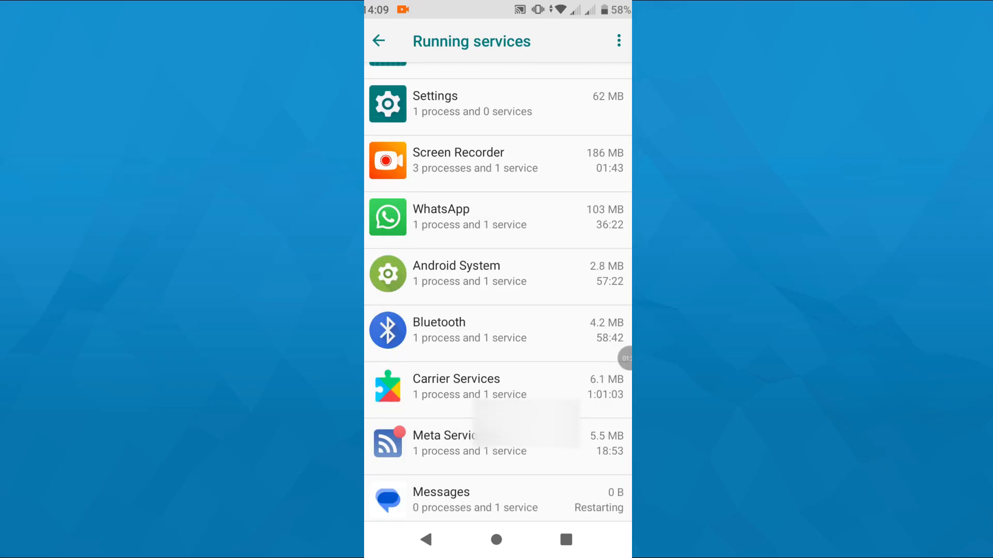
scroll(down, 3)
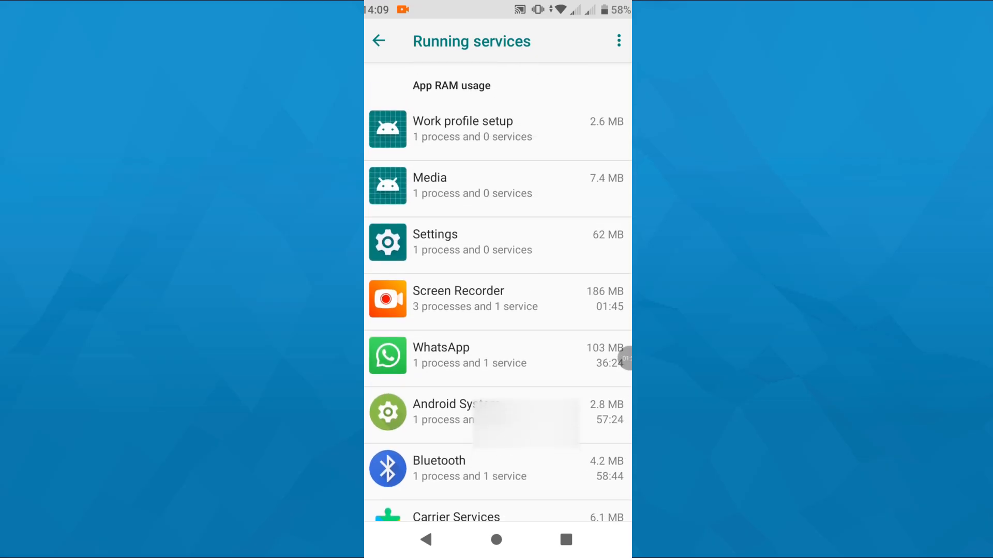
scroll(down, 3)
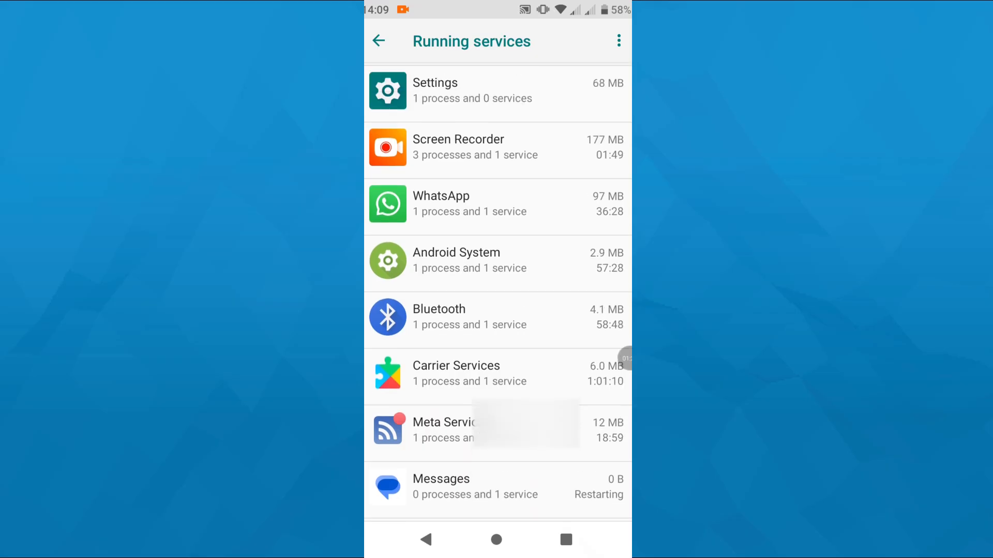
scroll(down, 3)
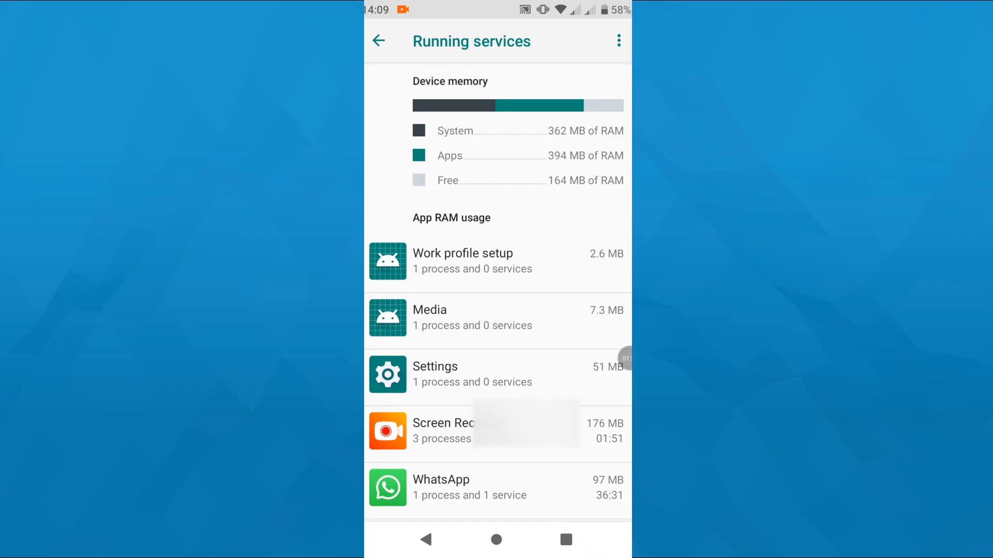